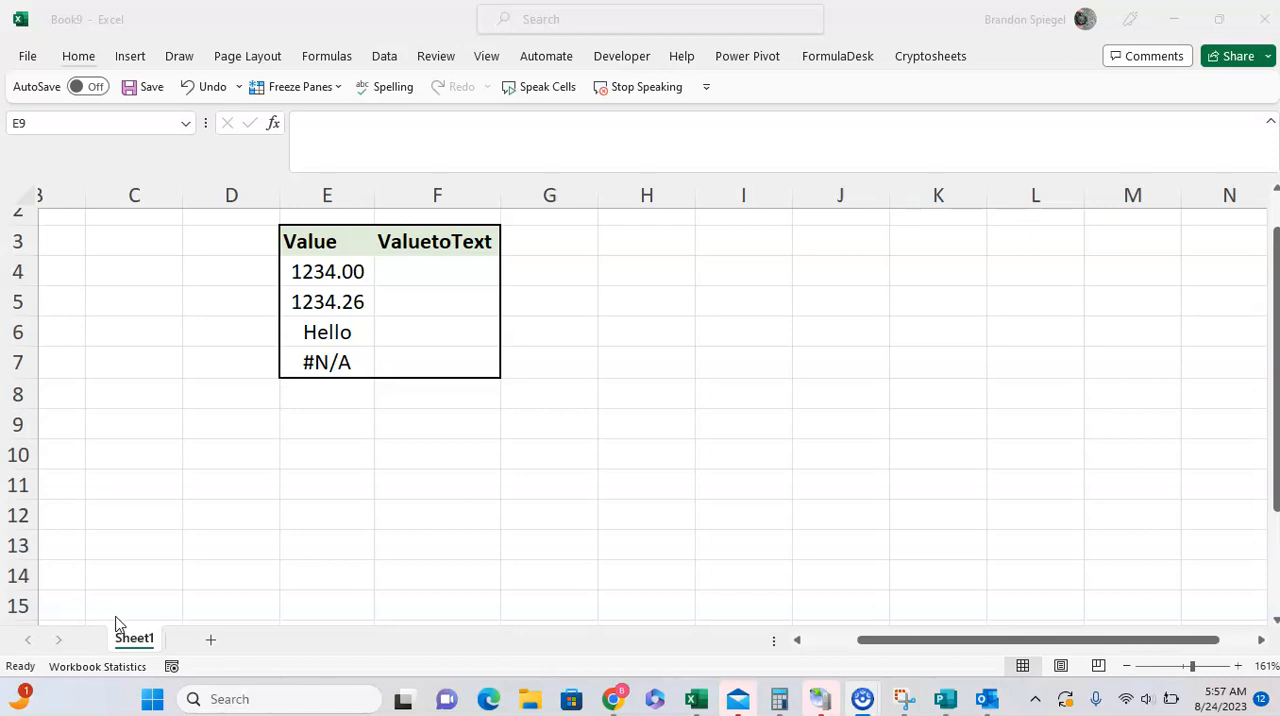
# Enter =VALUETOTEXT(E4) in F4 so the value 1234 appears as text
pyautogui.click(436, 272)
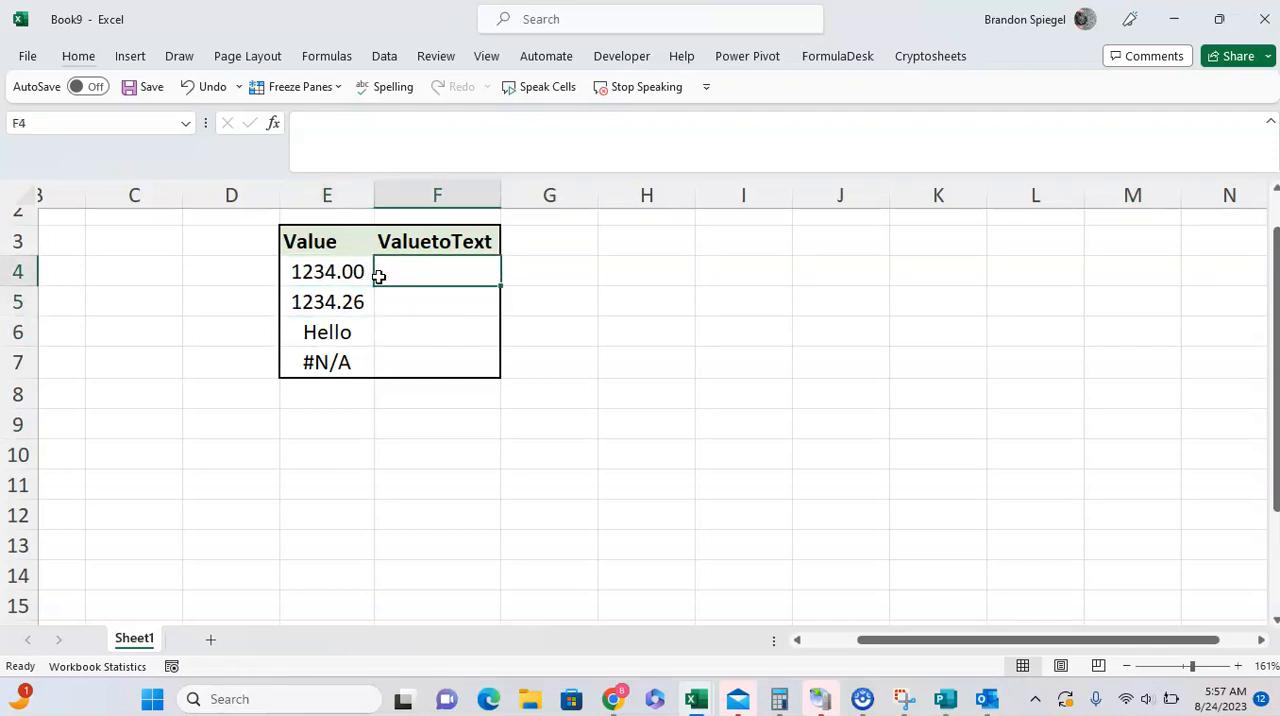
pyautogui.write('=valuetotext(')
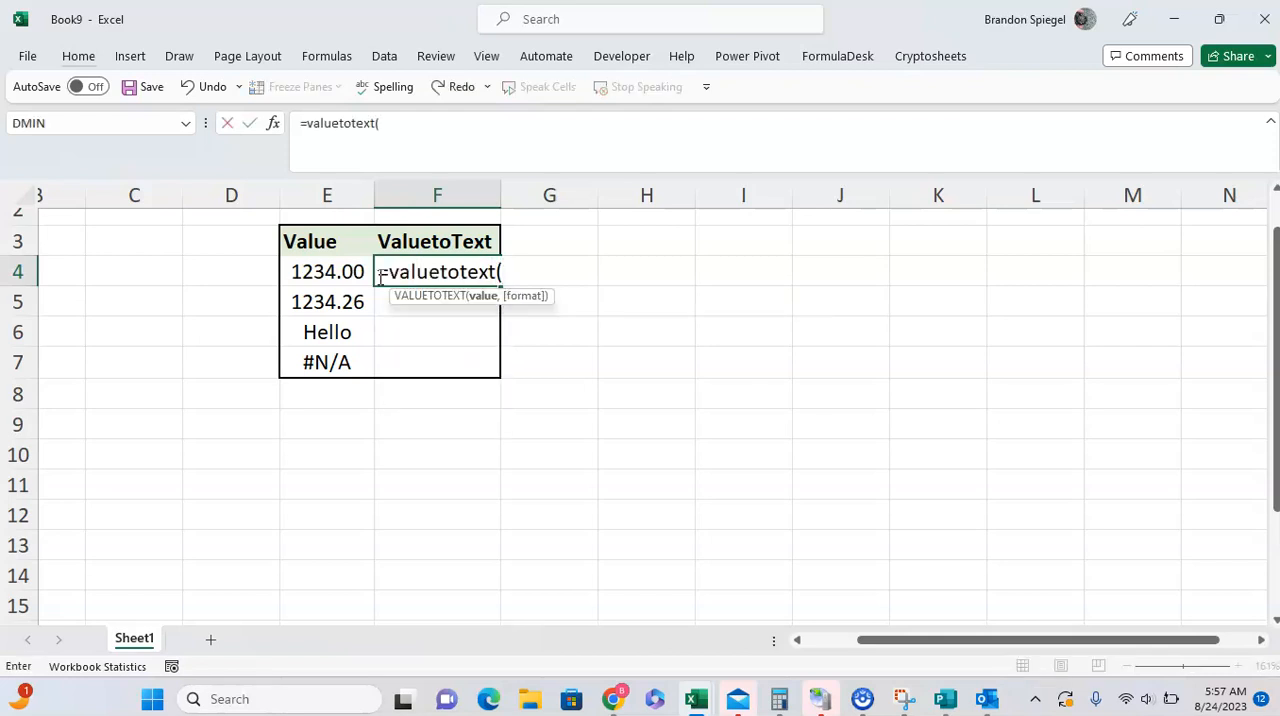
pyautogui.click(328, 272)
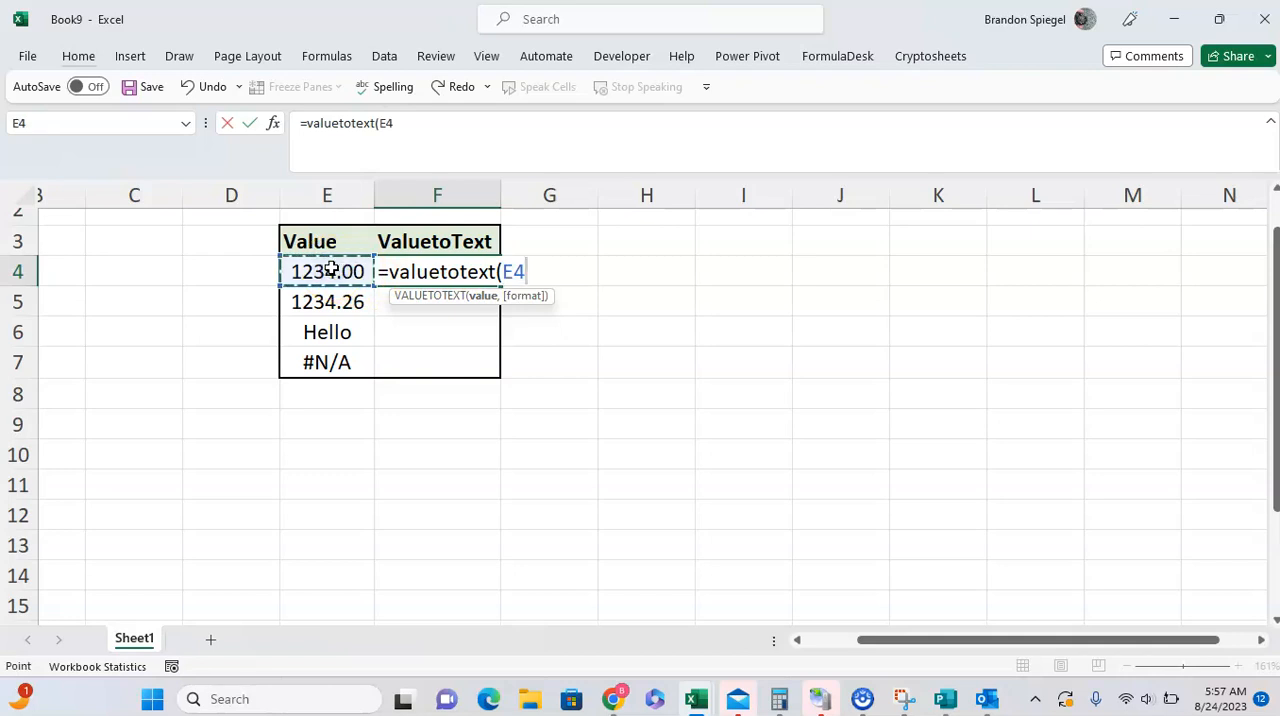
pyautogui.write(',')
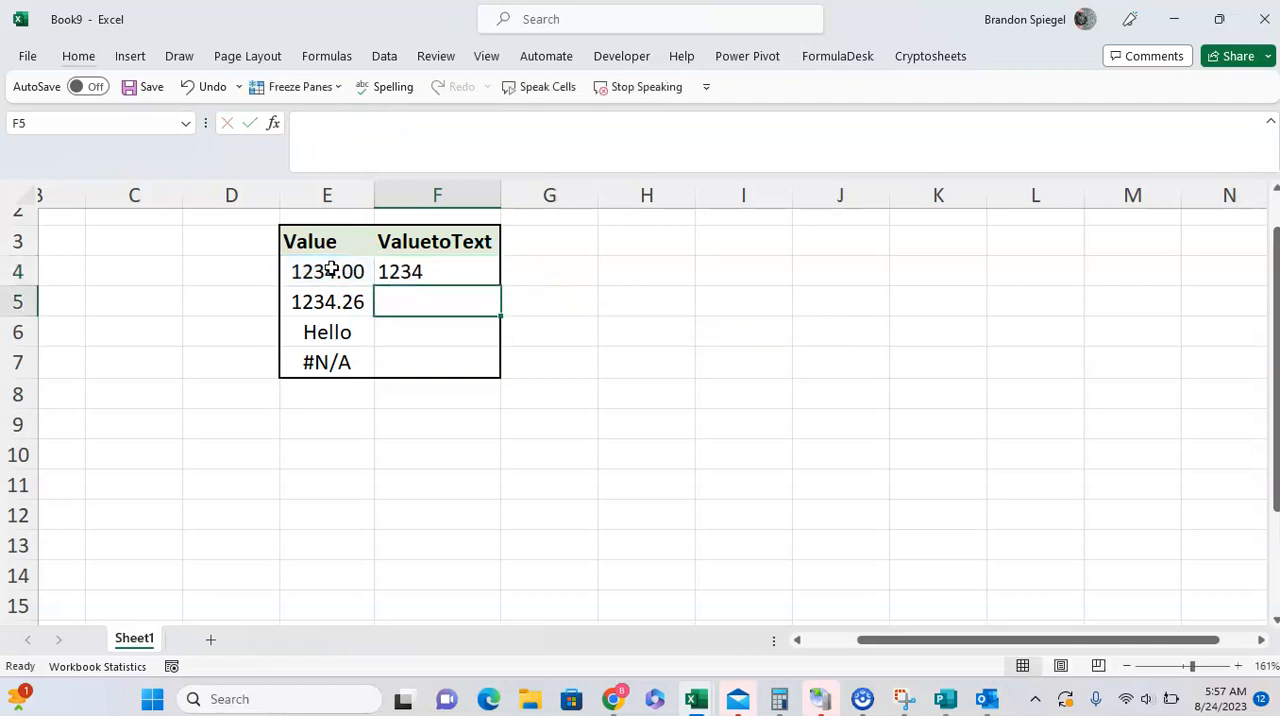
pyautogui.click(328, 272)
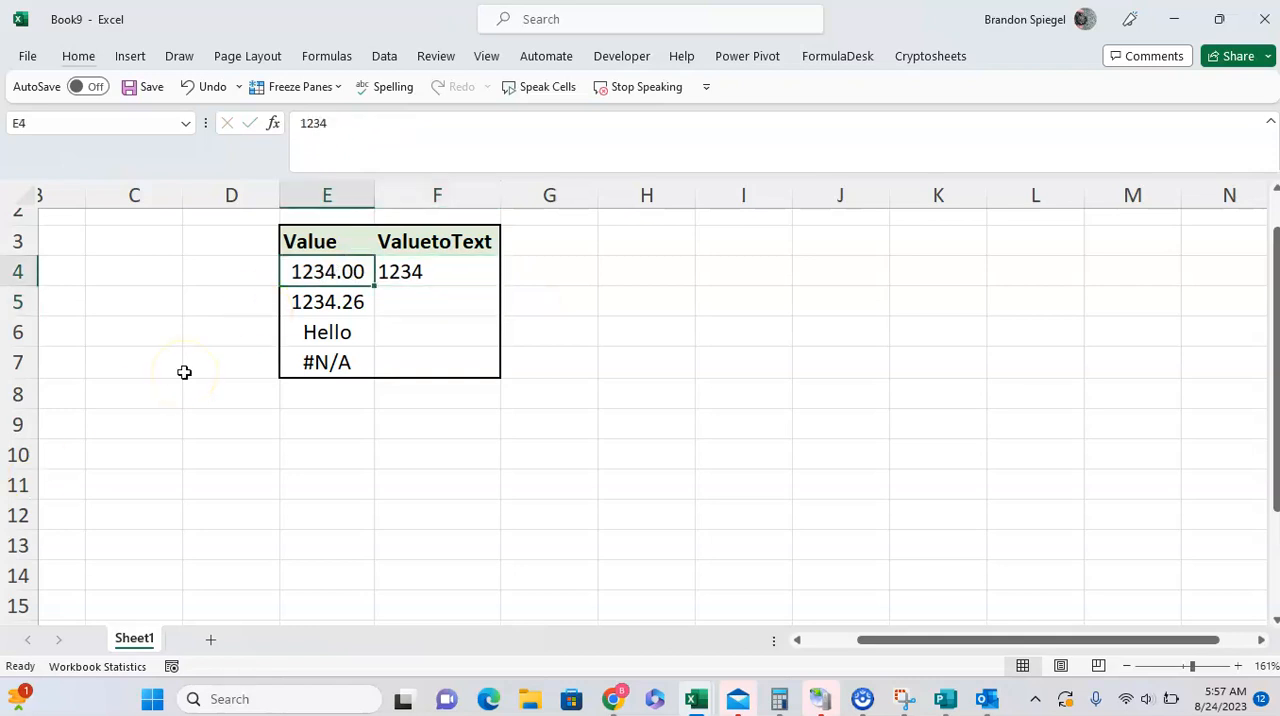
pyautogui.click(436, 272)
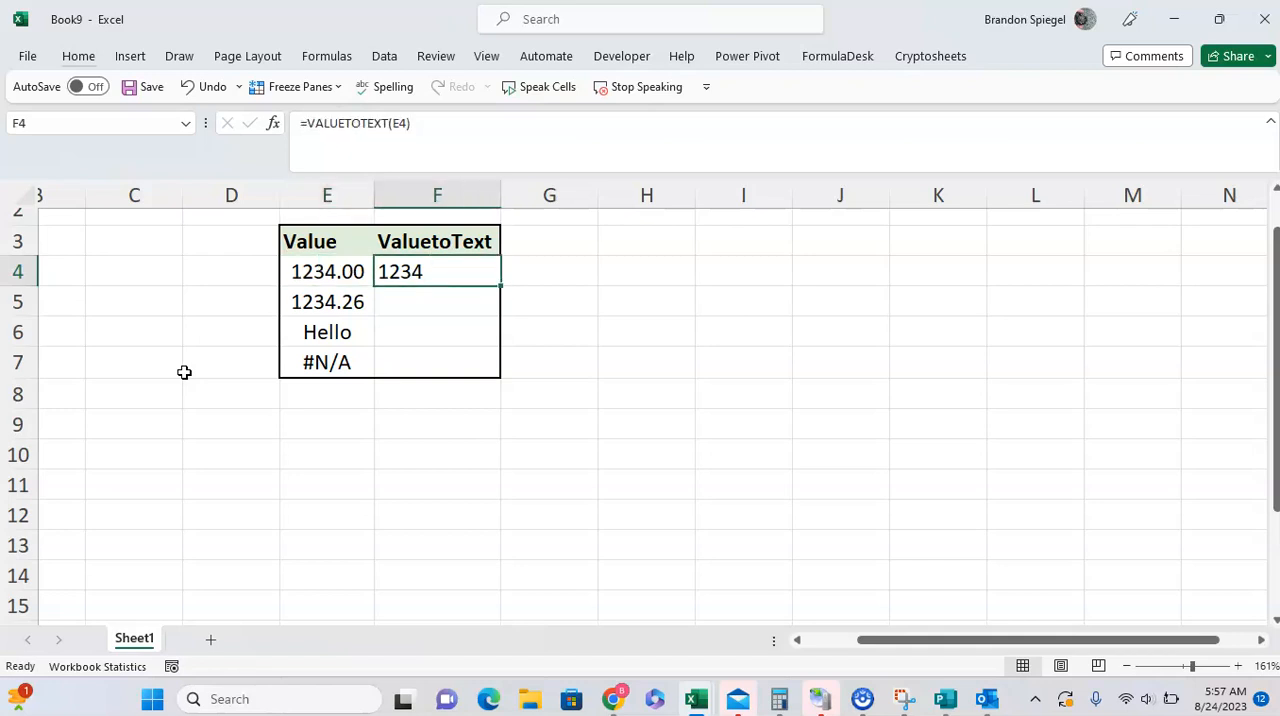
pyautogui.write('=i')
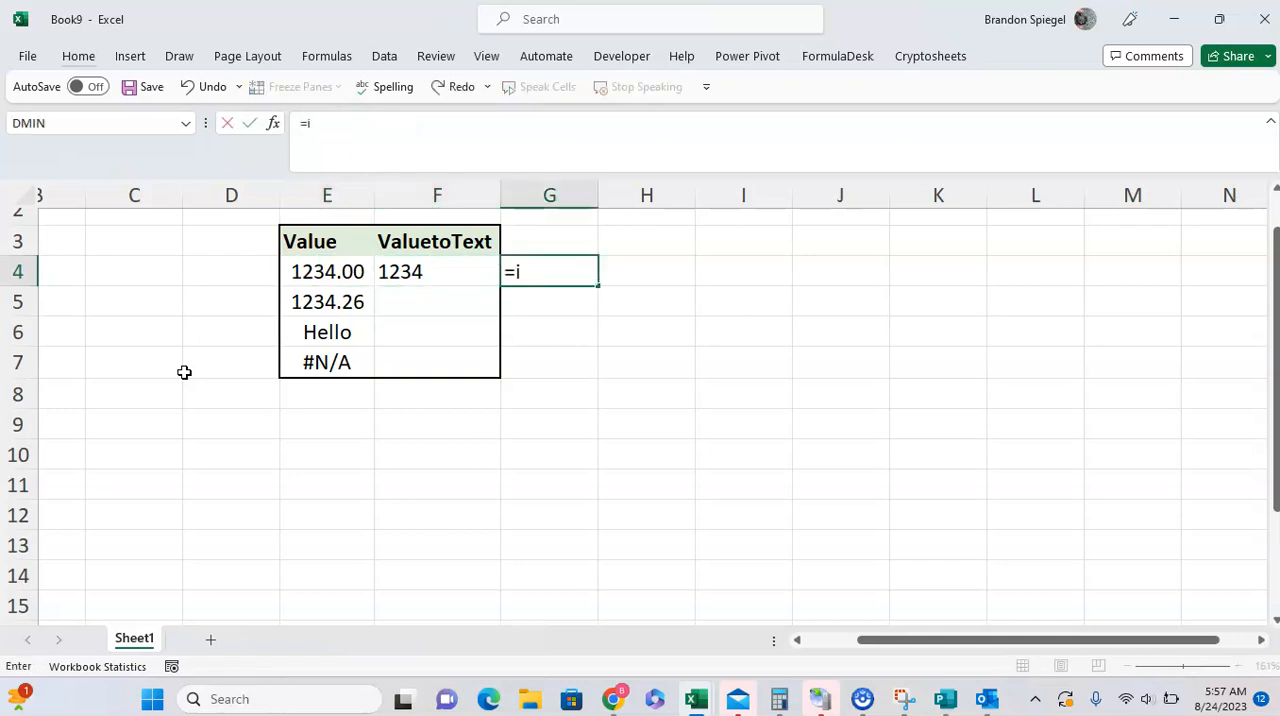
# Add =ISTEXT(F4) in G4 and fill the conversion and check formulas down to row 7
pyautogui.click(436, 272)
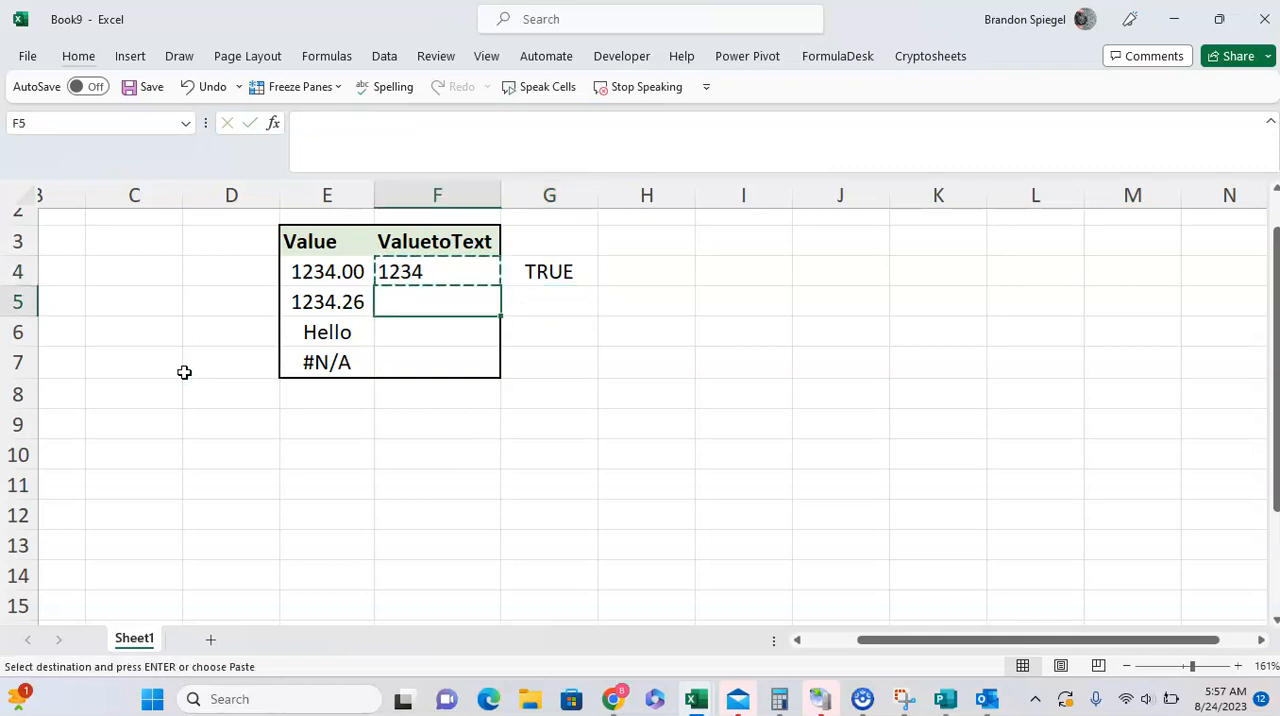
pyautogui.press('Enter')
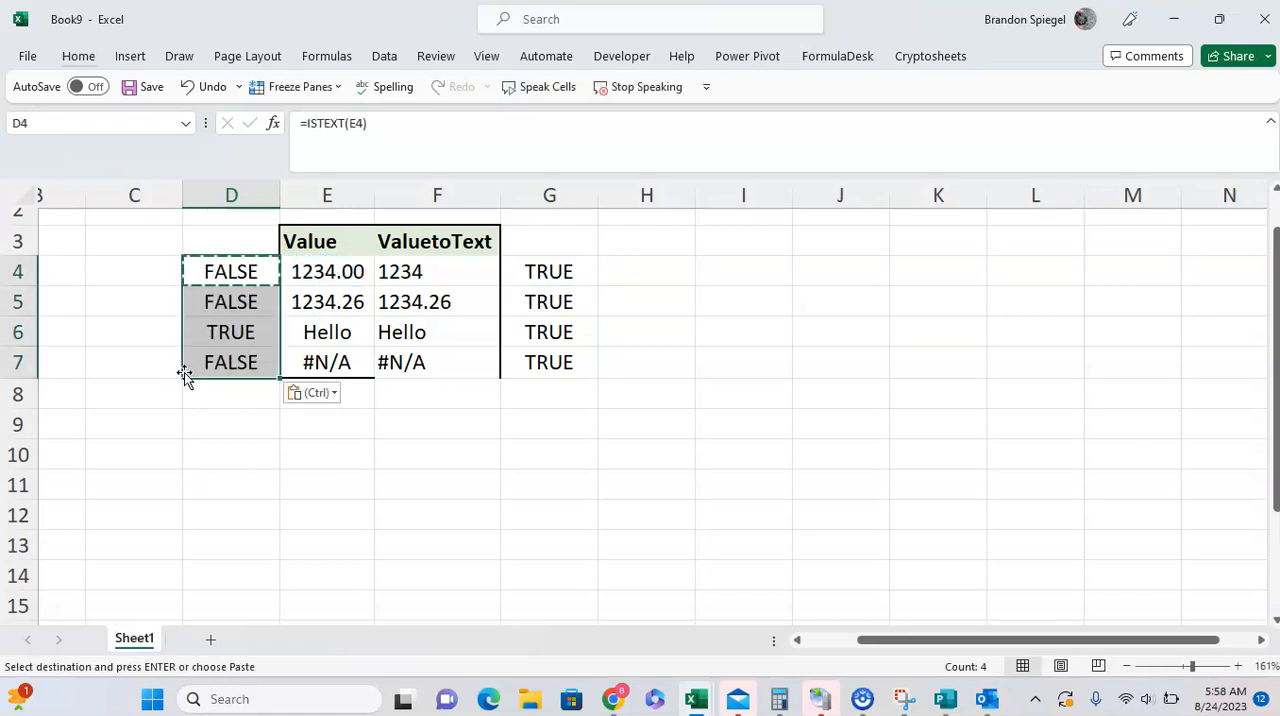
pyautogui.click(328, 332)
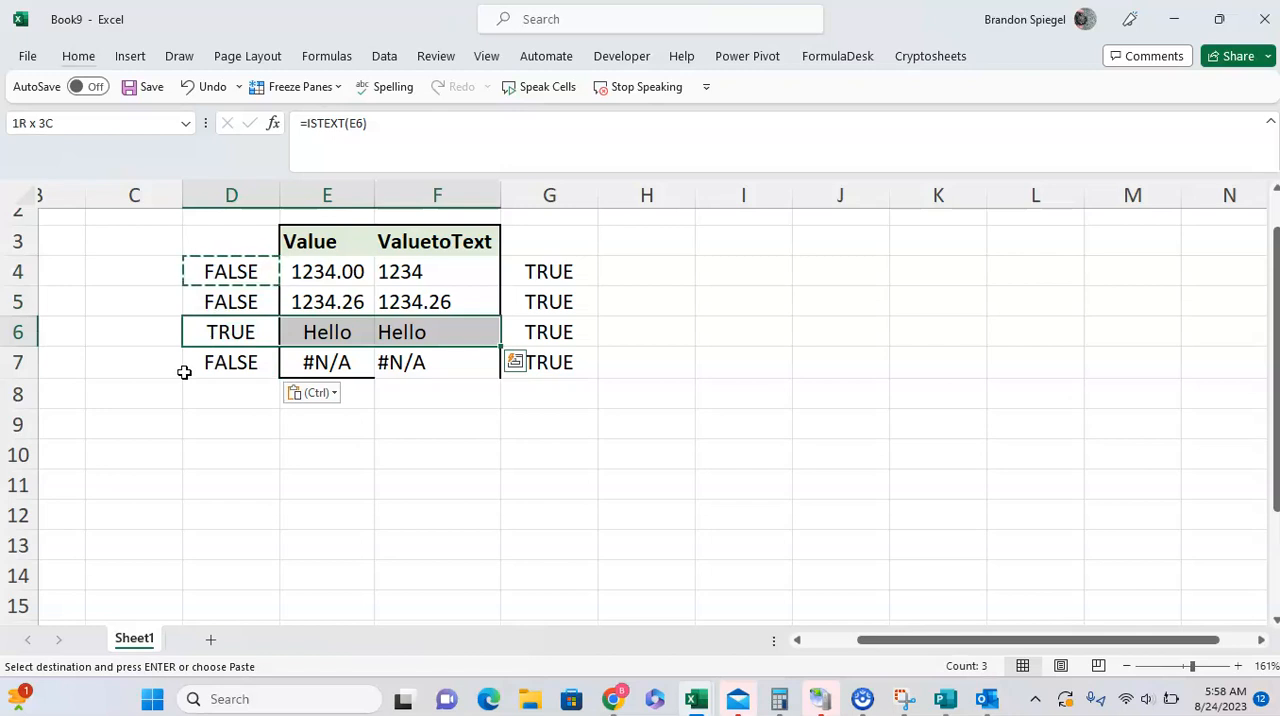
pyautogui.click(436, 300)
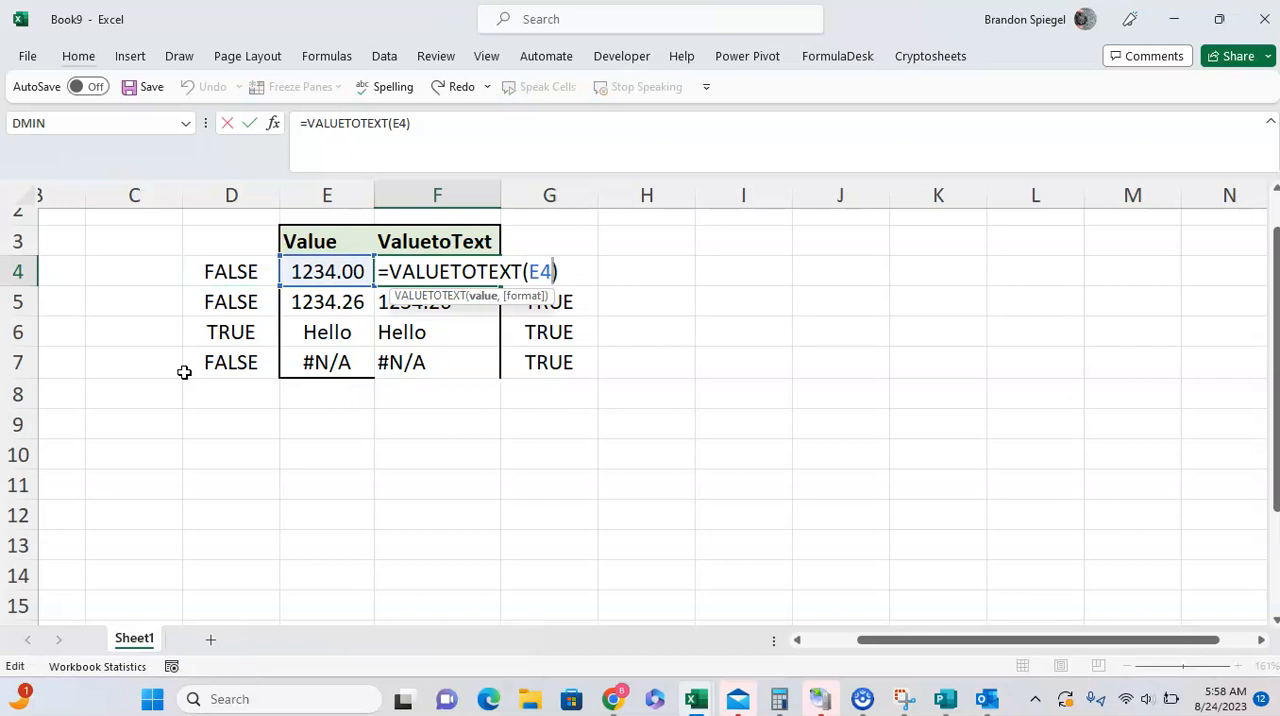
# Change the formula to =VALUETOTEXT(E4,1) so Hello shows as "Hello" and #N/A converts
pyautogui.write(',1)')
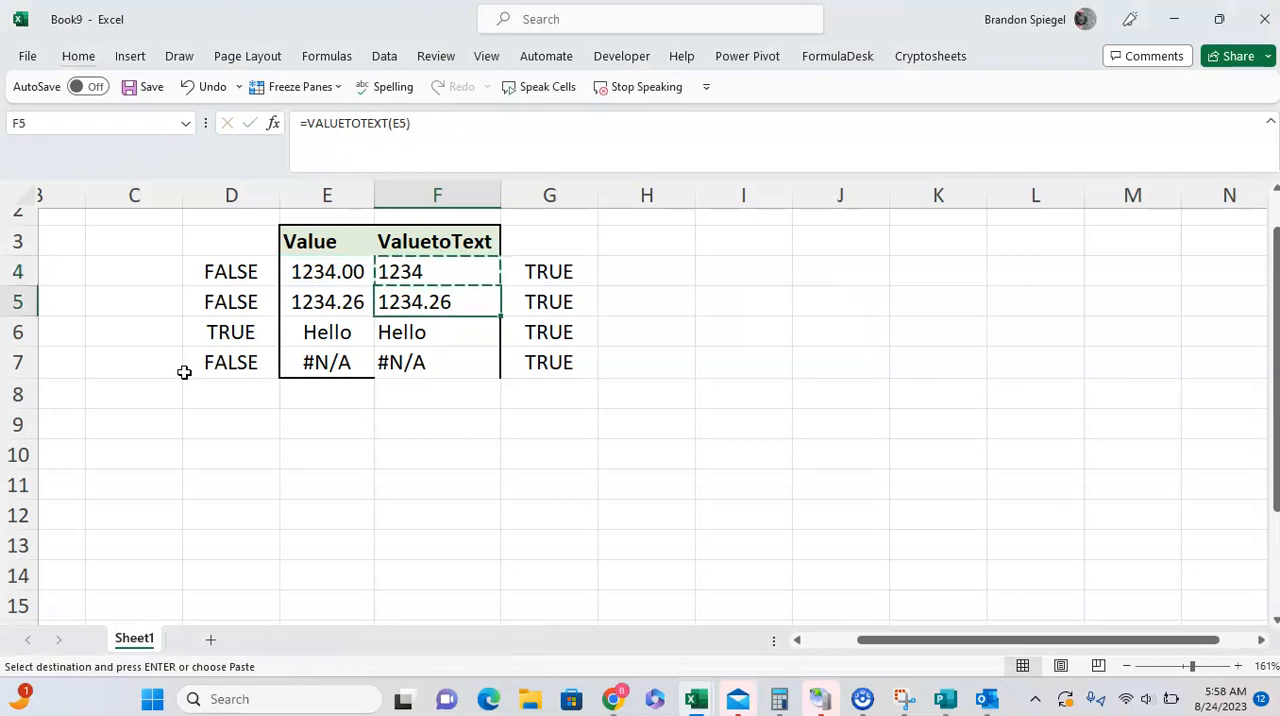
pyautogui.click(436, 332)
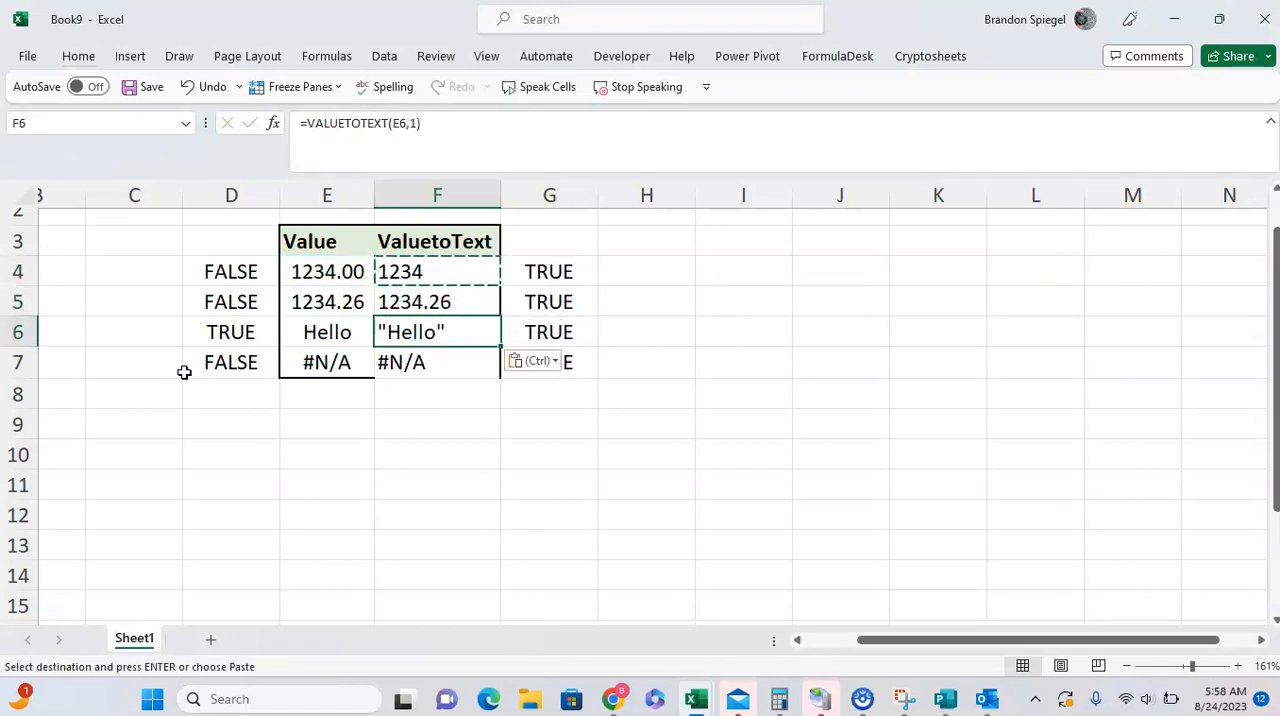
pyautogui.click(436, 362)
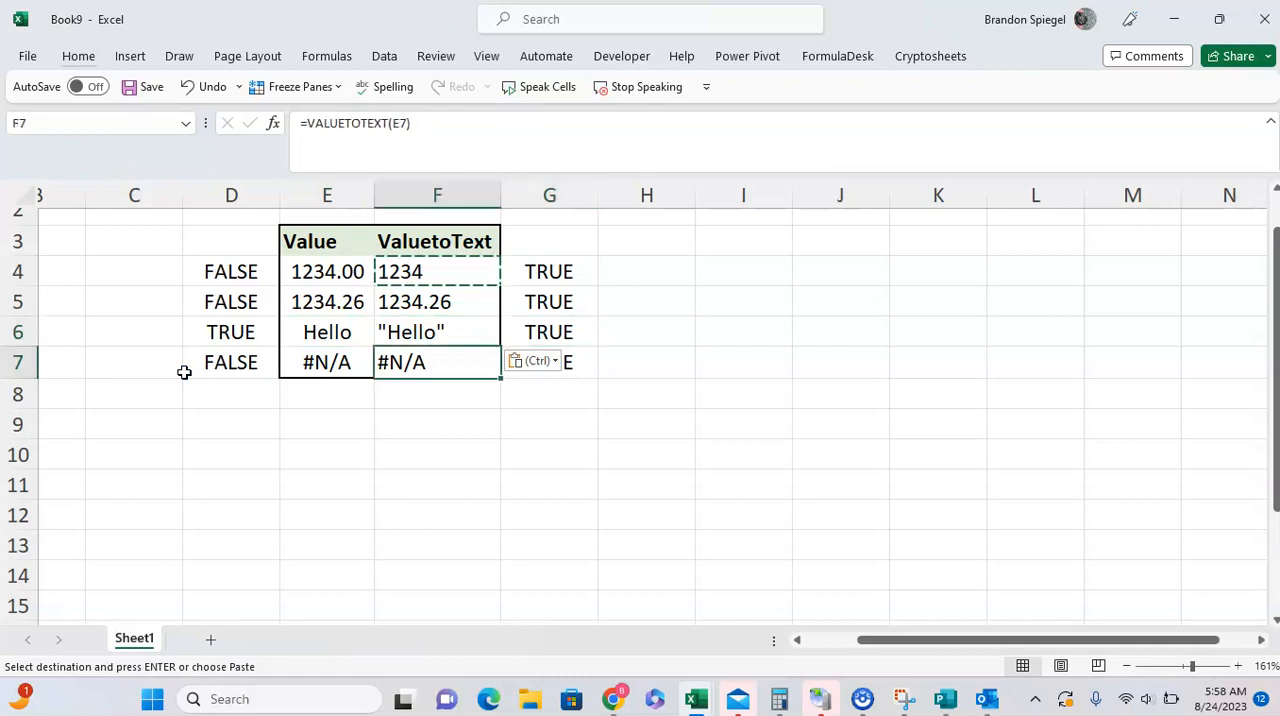